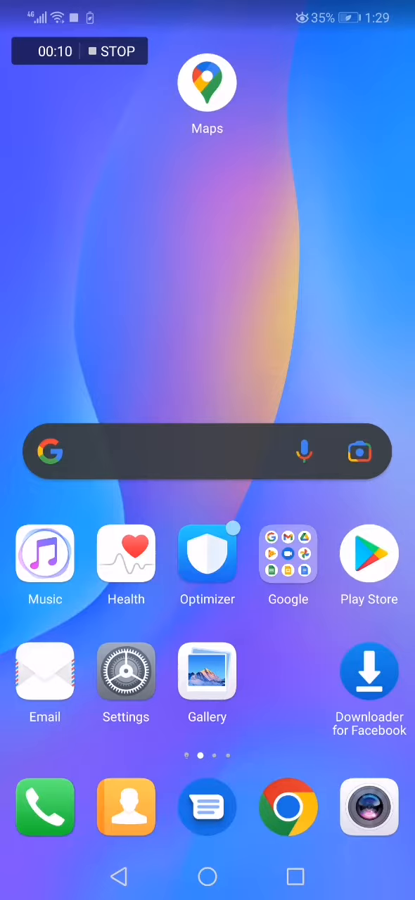
# Launch Google Maps and switch off Wi-Fi only in its Settings
pyautogui.click(207, 82)
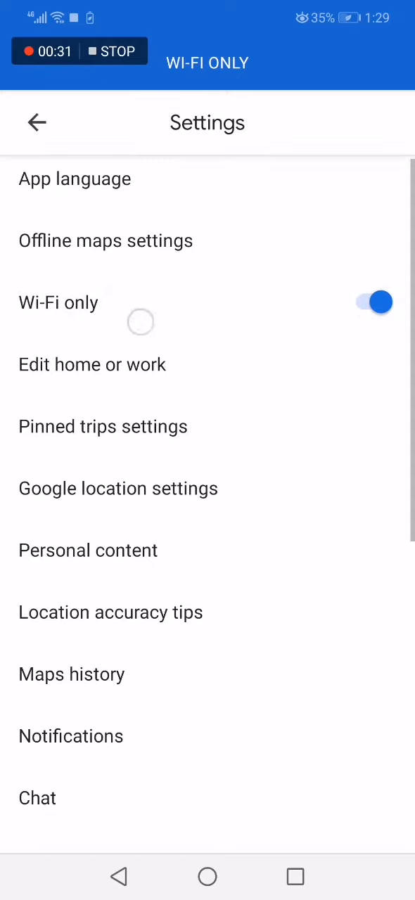
pyautogui.click(373, 301)
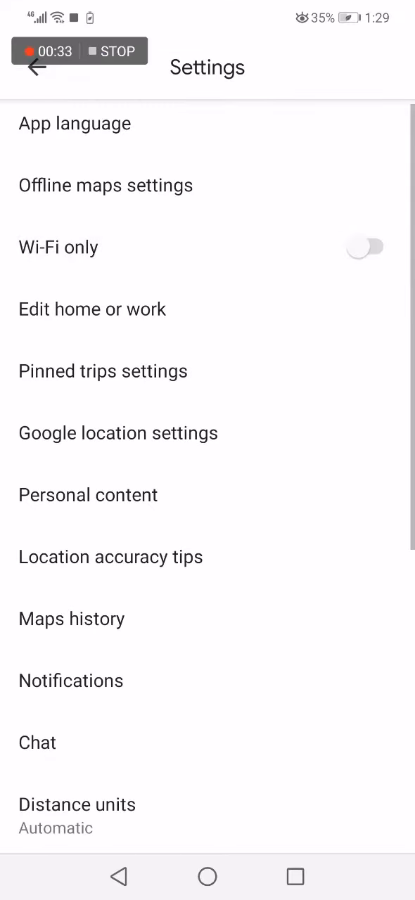